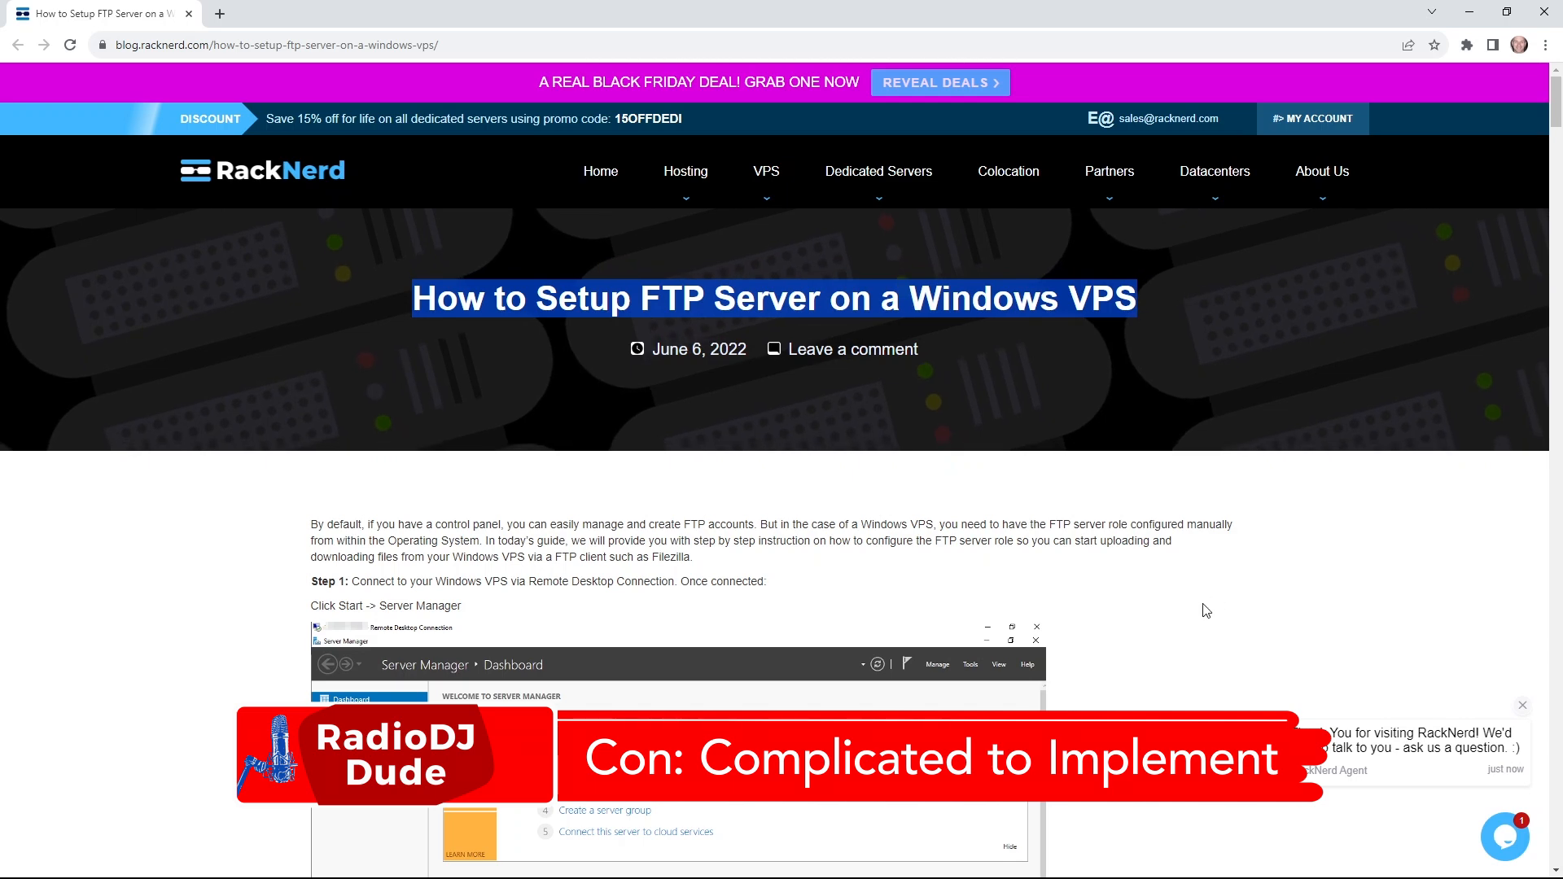
Scroll the RackNerd guide down to the 'Select role services' screenshot with FTP Server checked
scroll(down, 3)
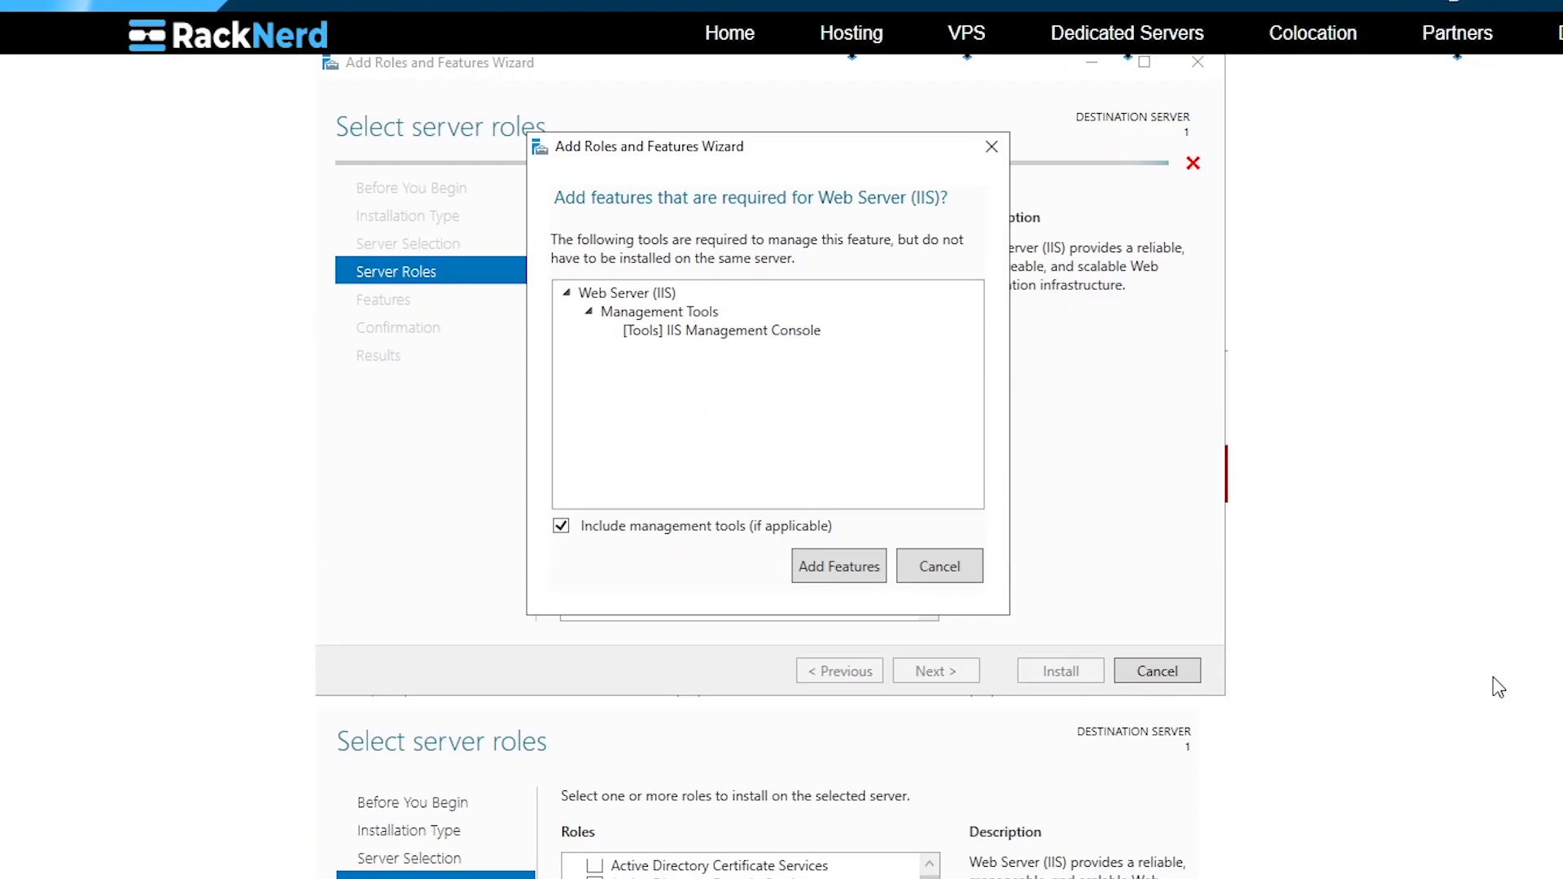
click(839, 565)
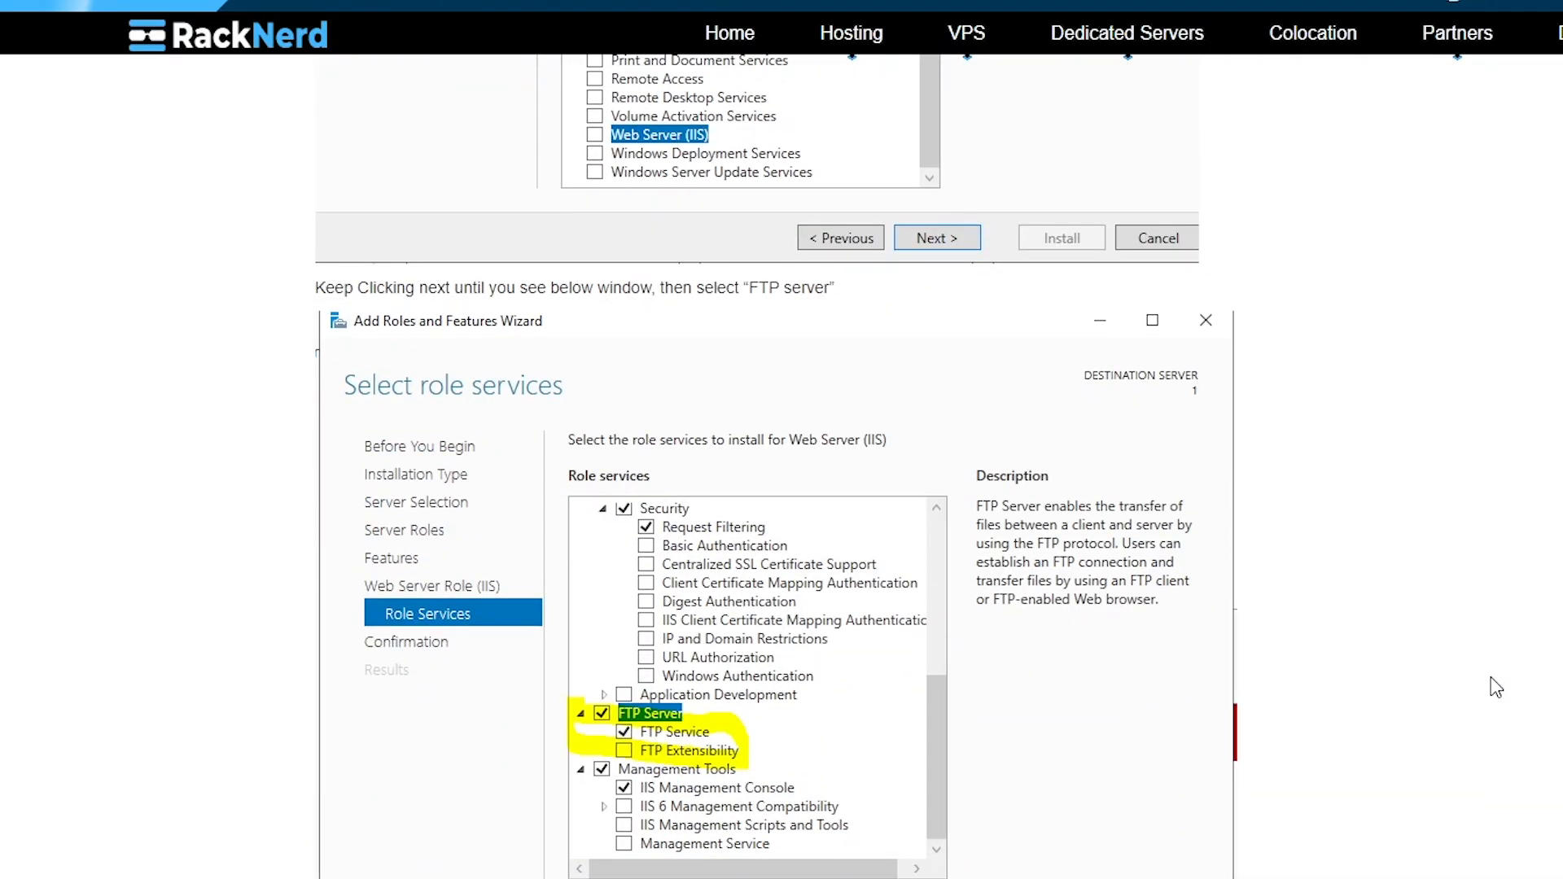